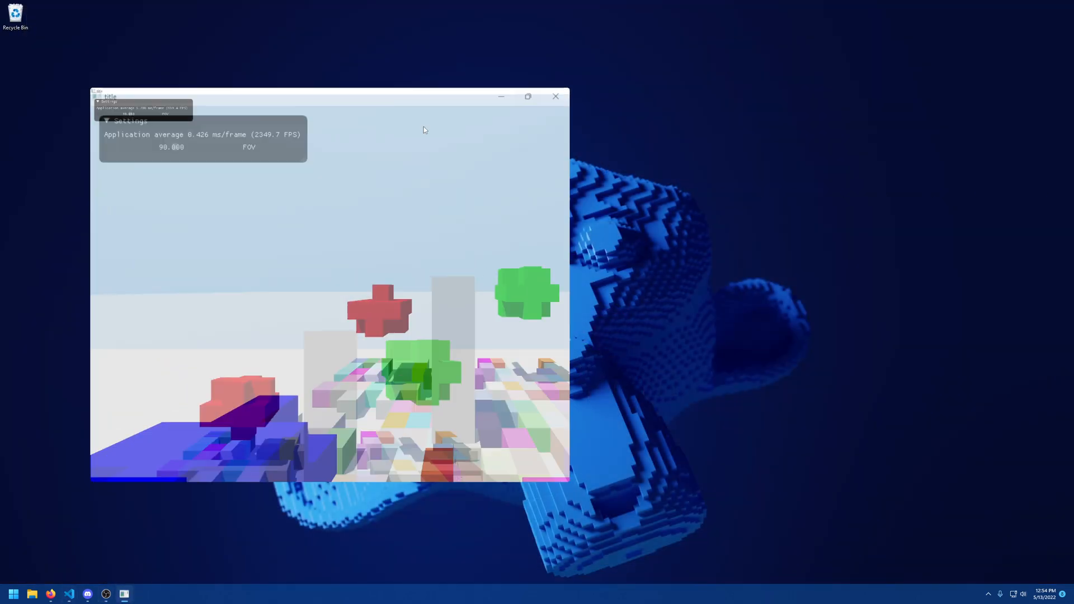
Maximize the demo window so the voxel scene fills the screen
{"action": "left_click", "coordinate": [527, 96]}
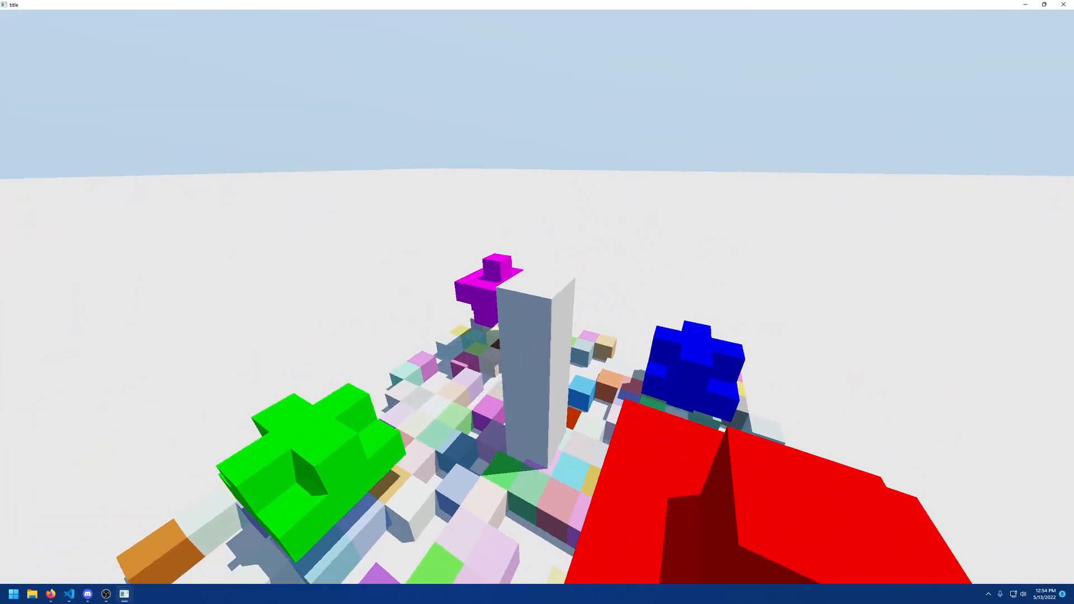